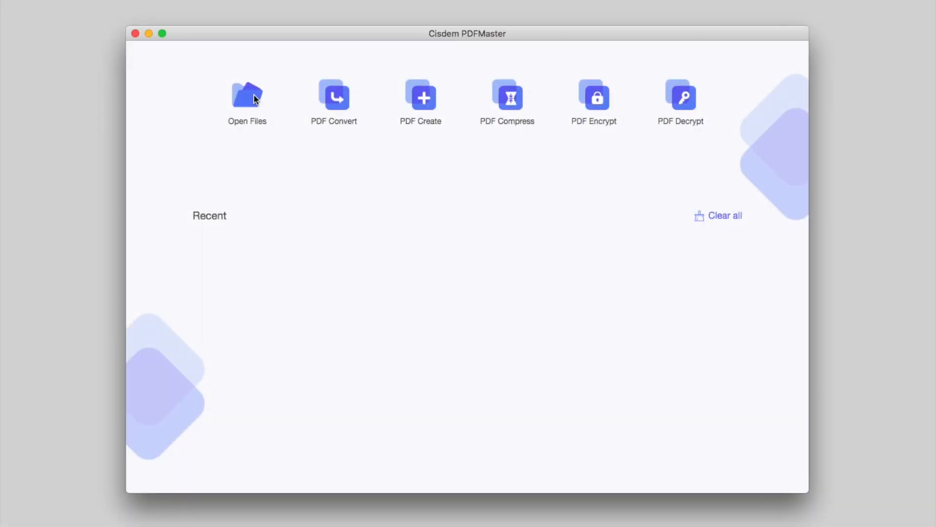
Open example2.pdf from the Open Files dialog
click(247, 96)
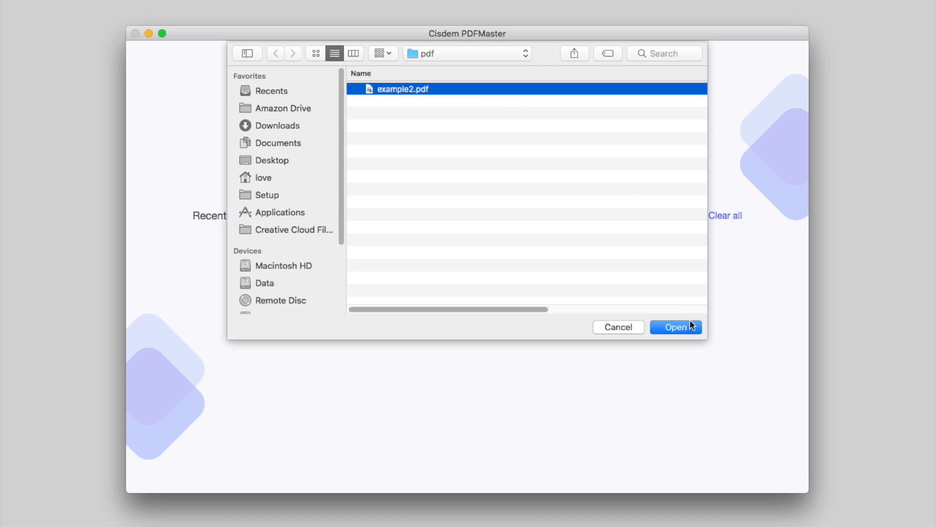
click(676, 327)
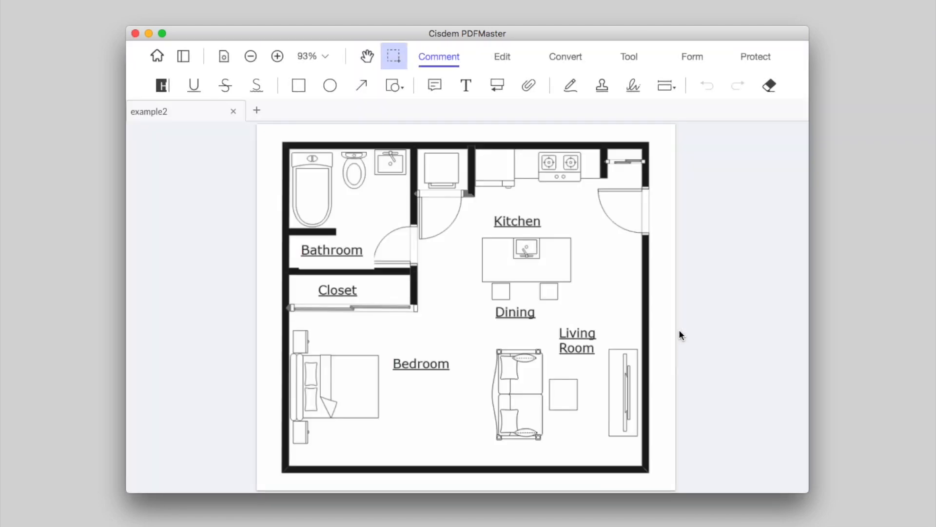
Create a 1 in = 7 in distance scale and measure the full left wall
click(665, 86)
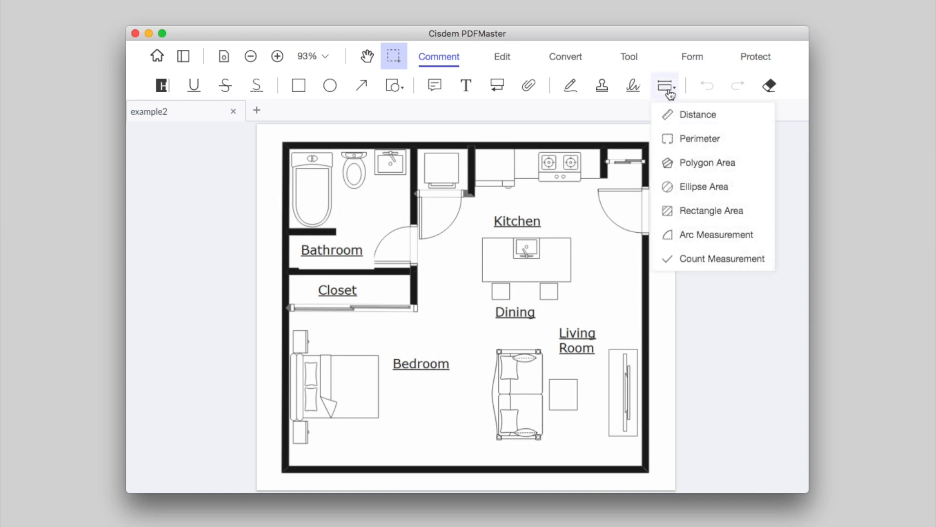
click(697, 114)
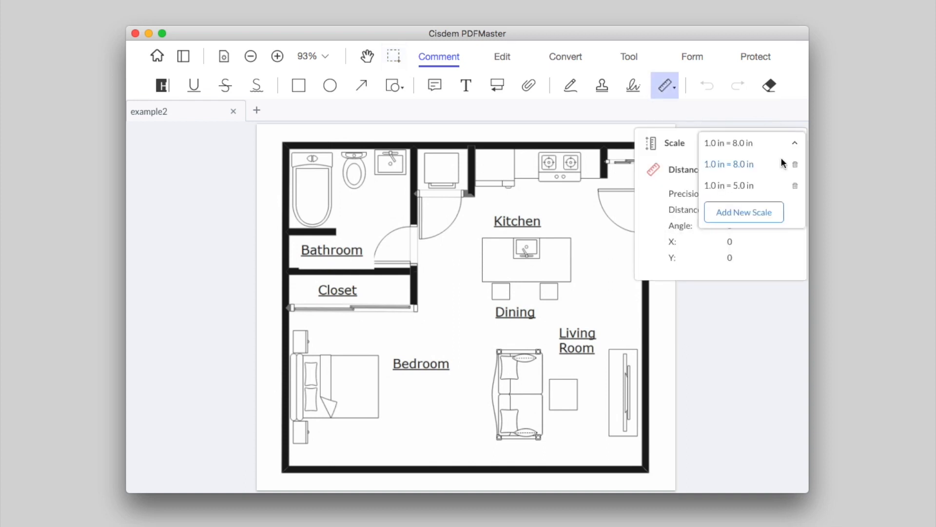
click(743, 213)
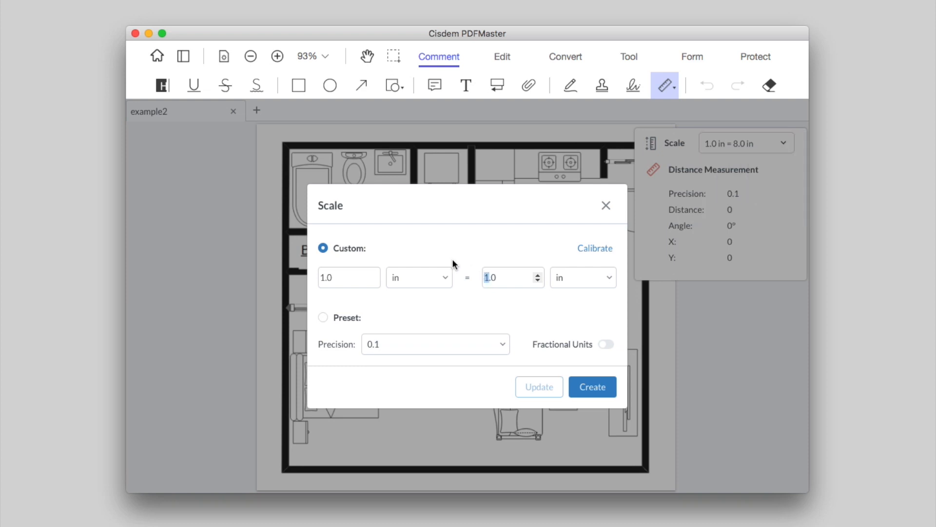
click(591, 387)
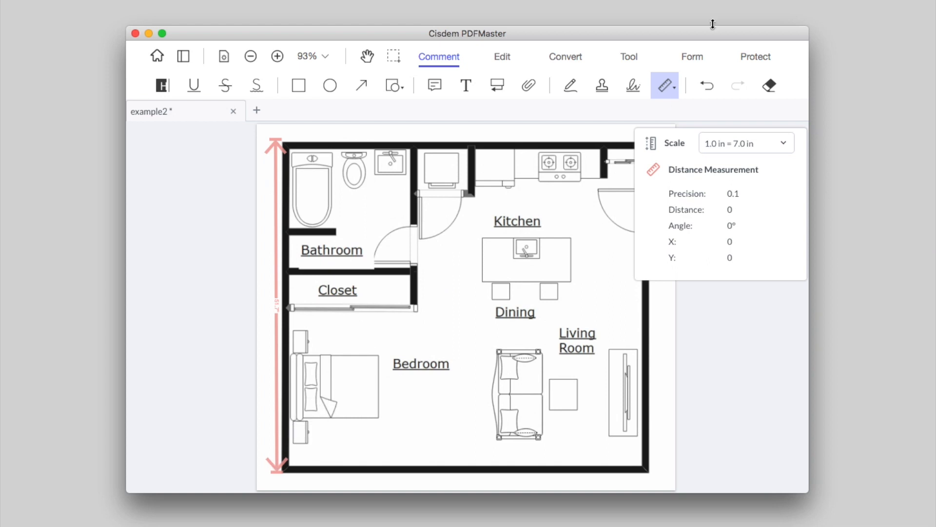
click(665, 85)
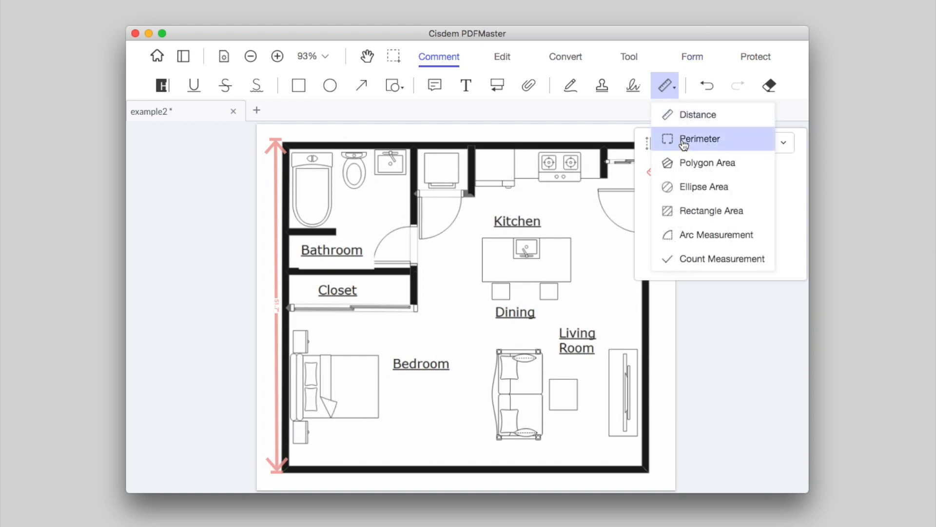
Trace a perimeter measurement around the small square fixture at the plan's top
click(699, 139)
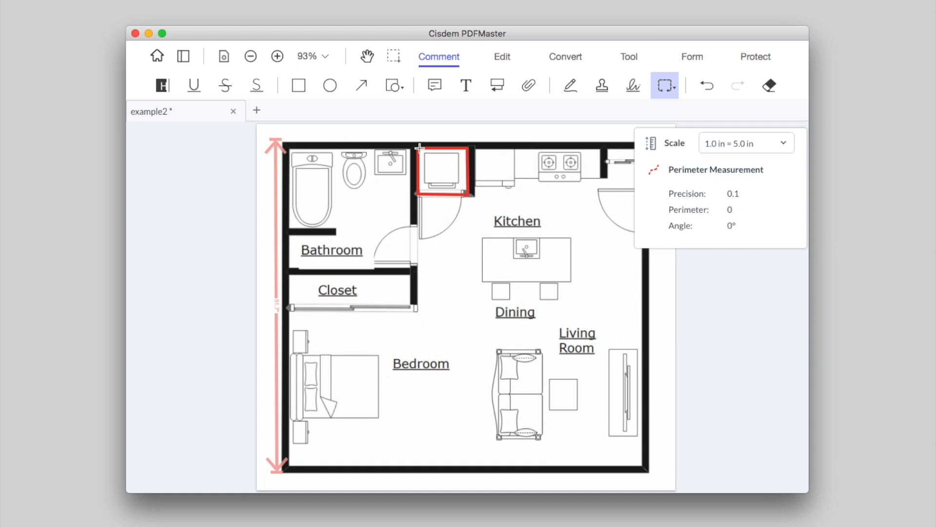
mouse_move(676, 96)
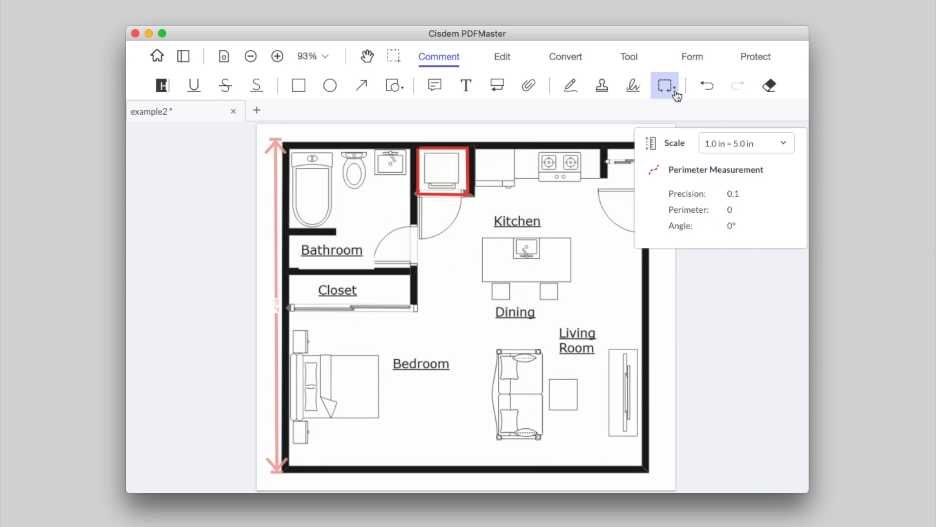
click(664, 86)
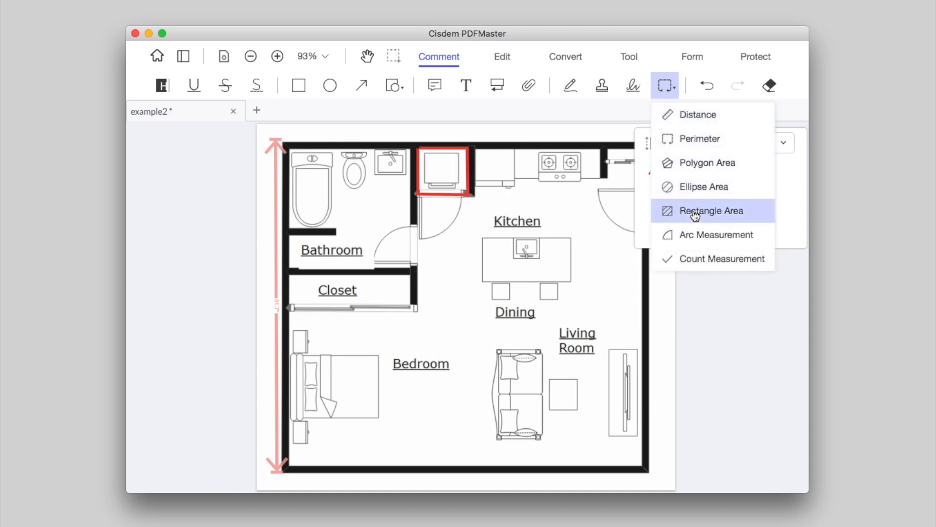
Draw a 1,383.3 sq in rectangle area over the apartment and color its stroke red
click(710, 211)
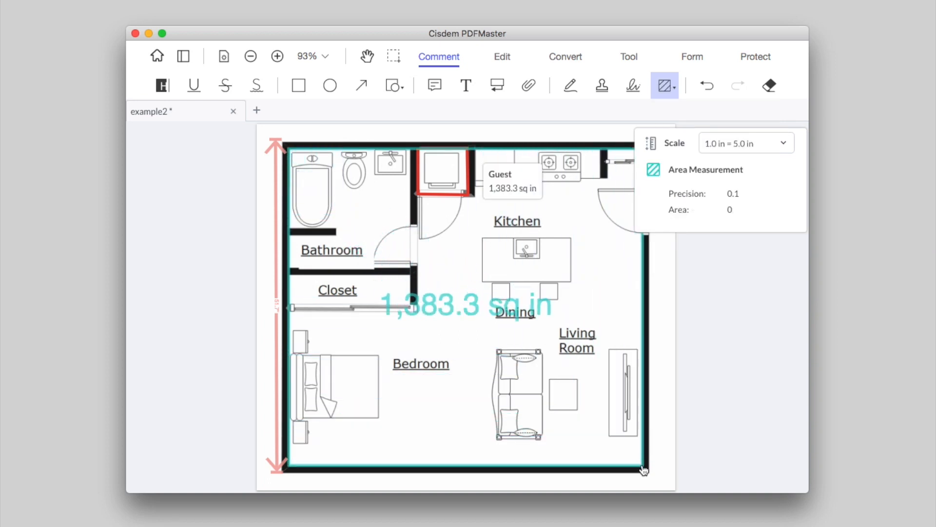
click(643, 469)
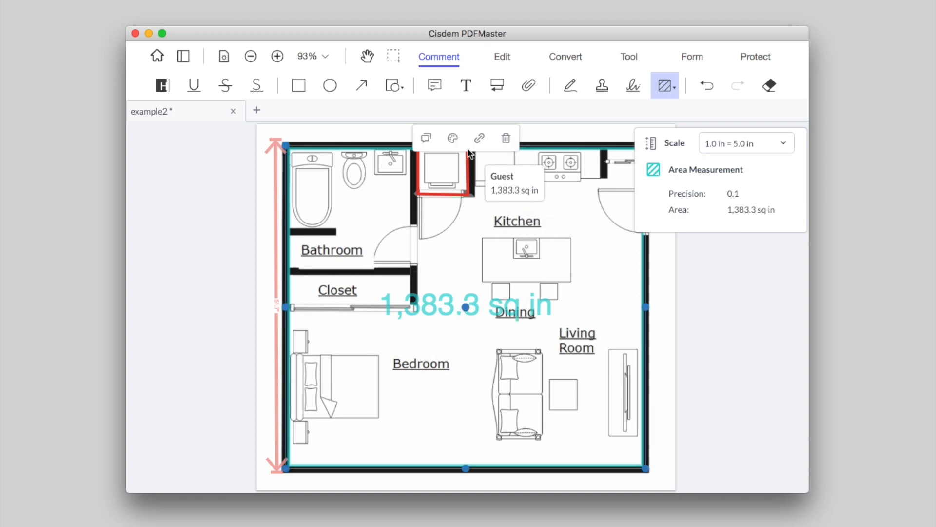
click(452, 138)
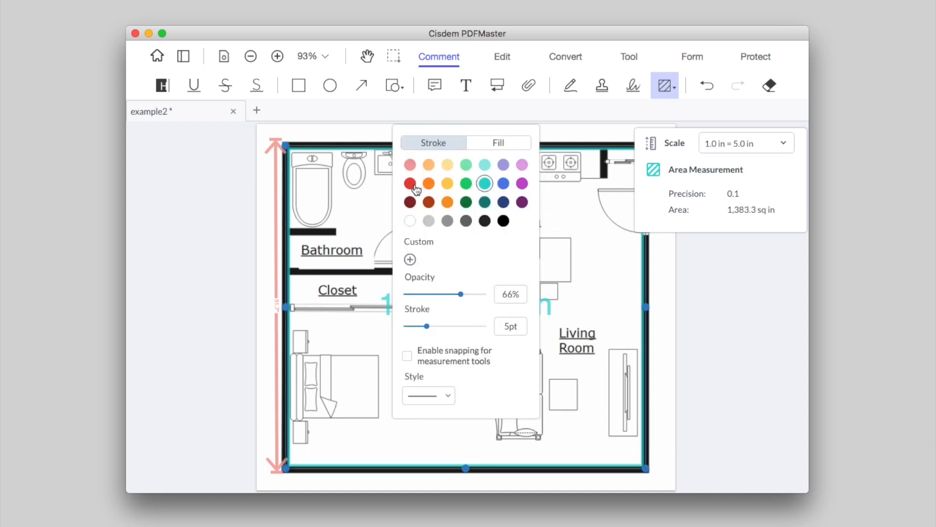
click(410, 183)
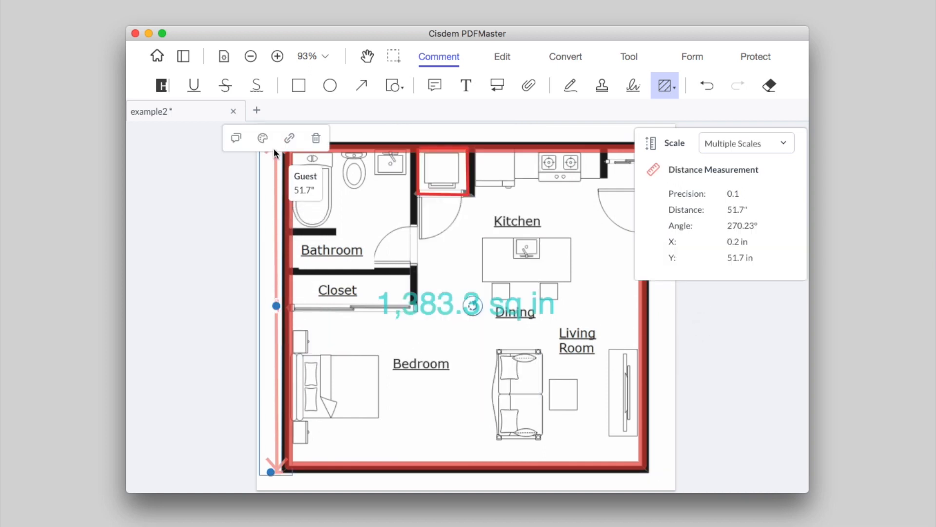
Bring up floor plan.pdf in Adobe Acrobat Reader DC
click(262, 138)
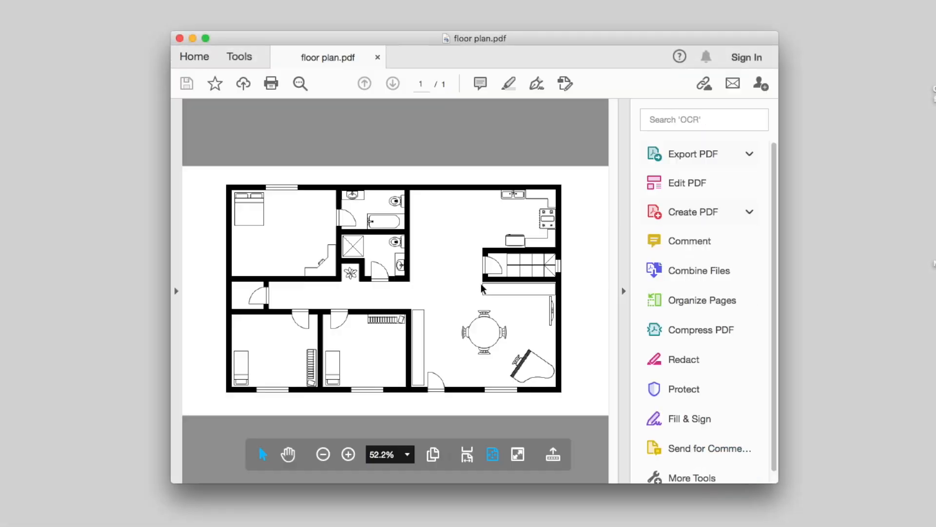
Measure the plan's left side with the Measuring Tool, reading 27.95 in
click(239, 56)
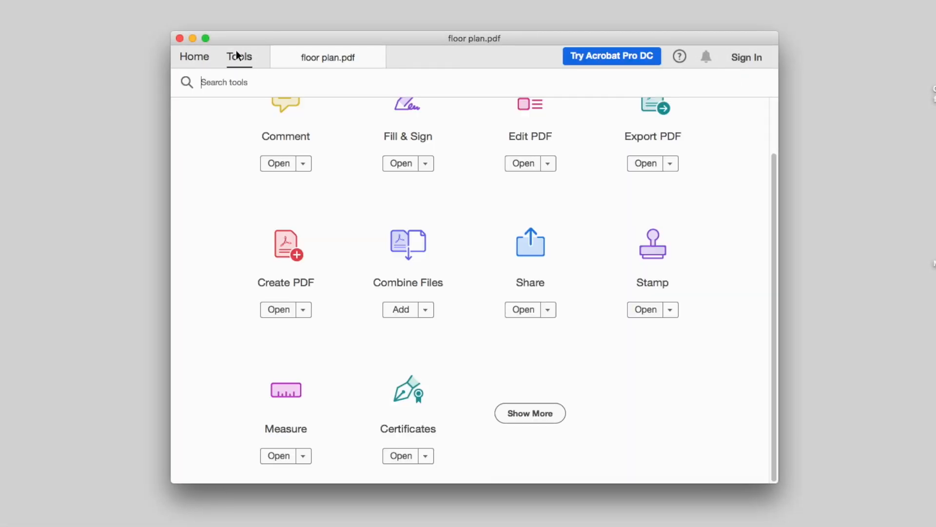
click(278, 455)
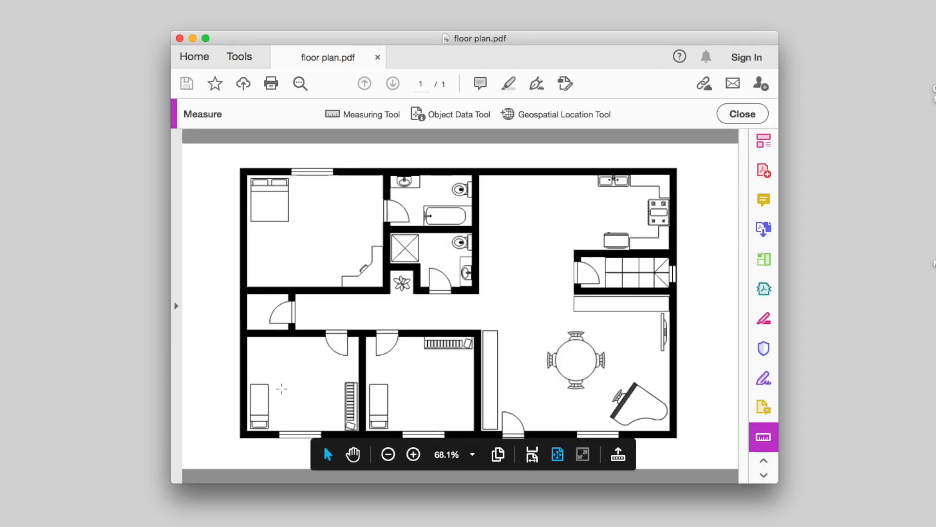
click(362, 114)
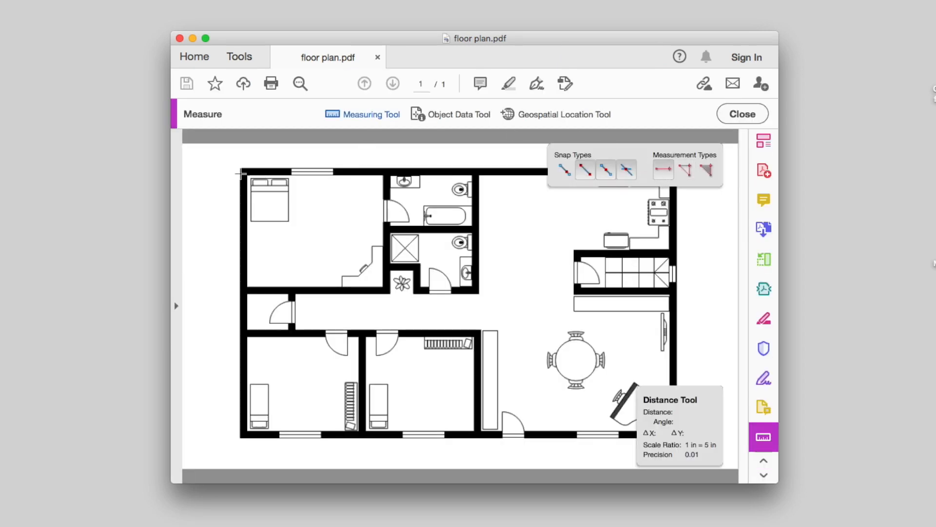
mouse_move(221, 170)
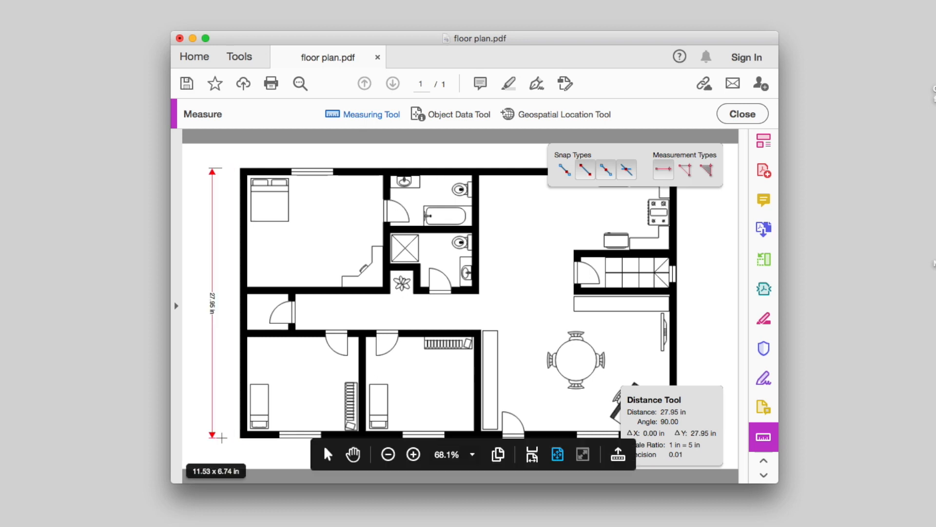
right_click(328, 213)
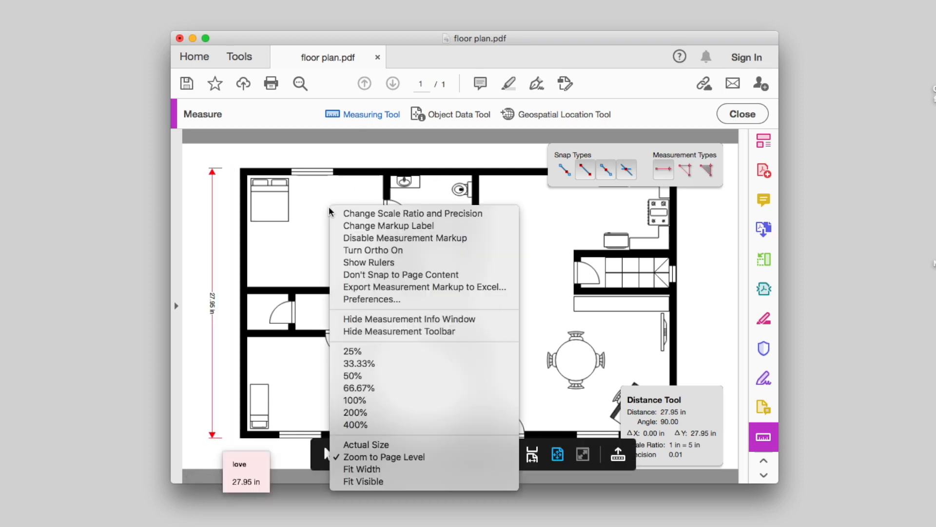
Change the scale ratio from 1 in = 5 in to 1 in = 8 in
click(412, 213)
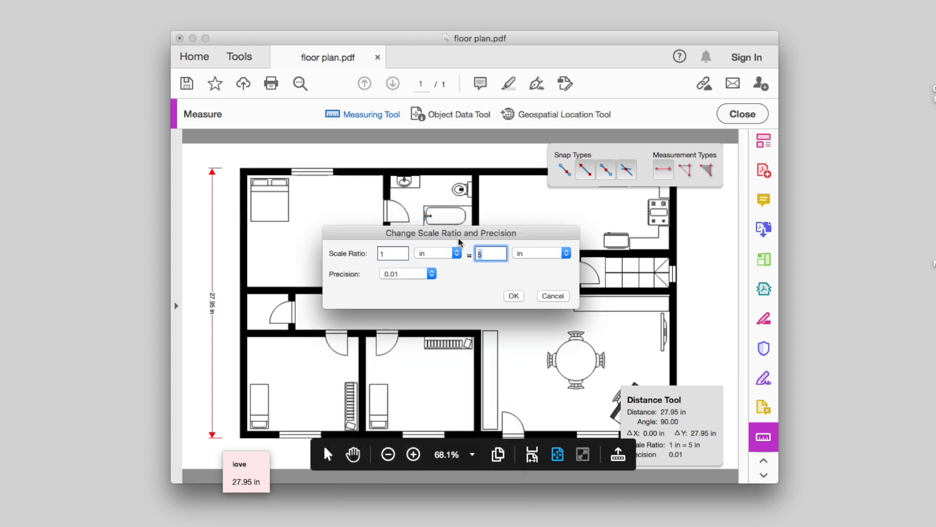
click(514, 295)
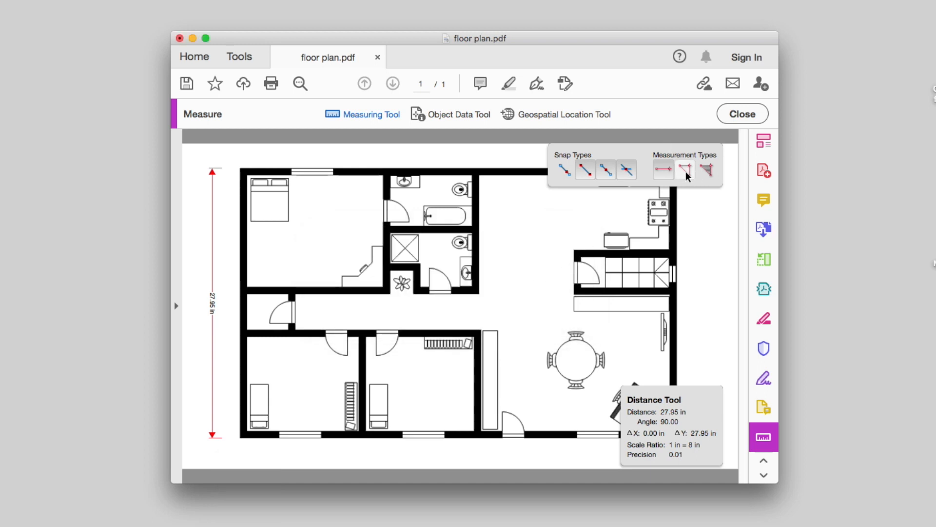
Trace the top-left bedroom's 80.81 in perimeter, then outline the bottom-left bedroom's area
click(685, 170)
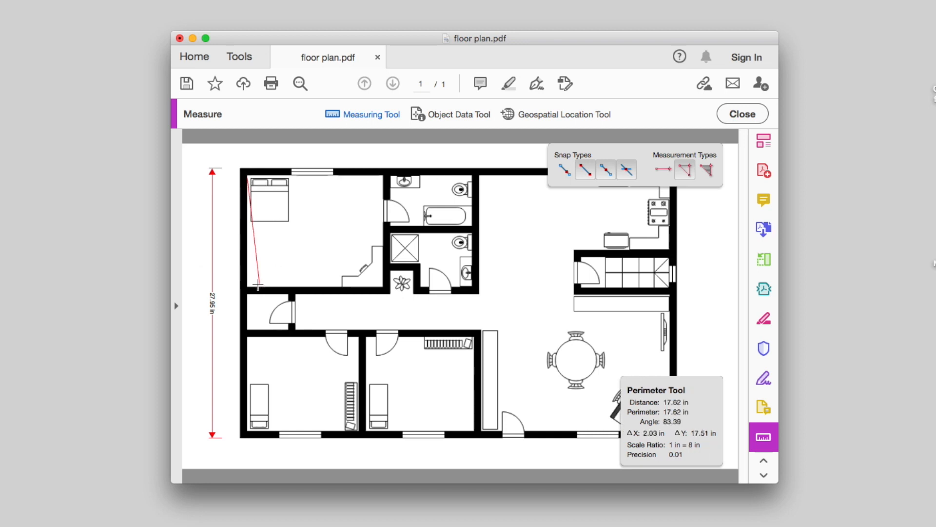
click(388, 290)
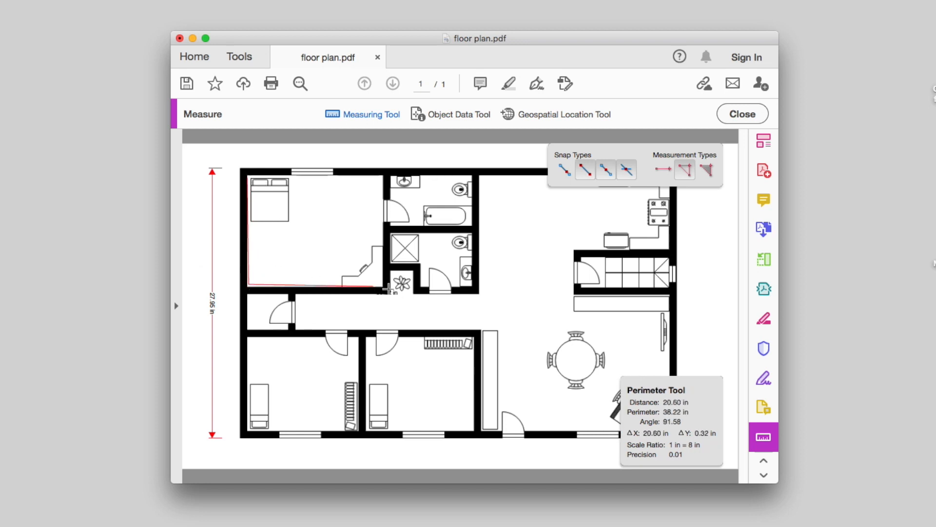
click(394, 179)
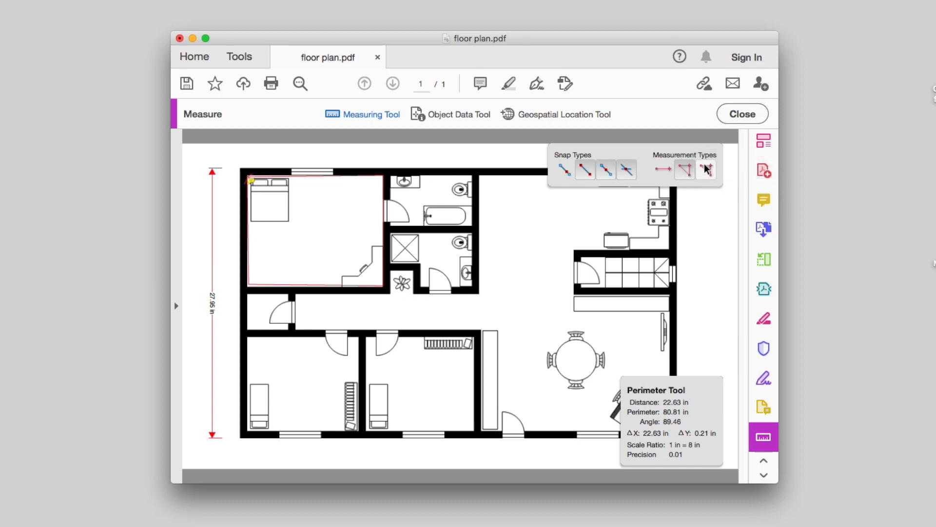
click(706, 170)
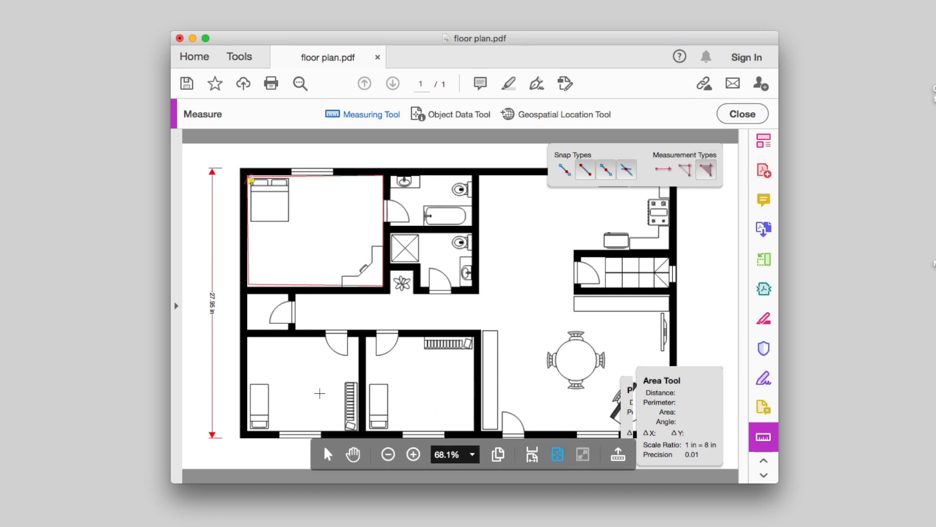
mouse_move(249, 338)
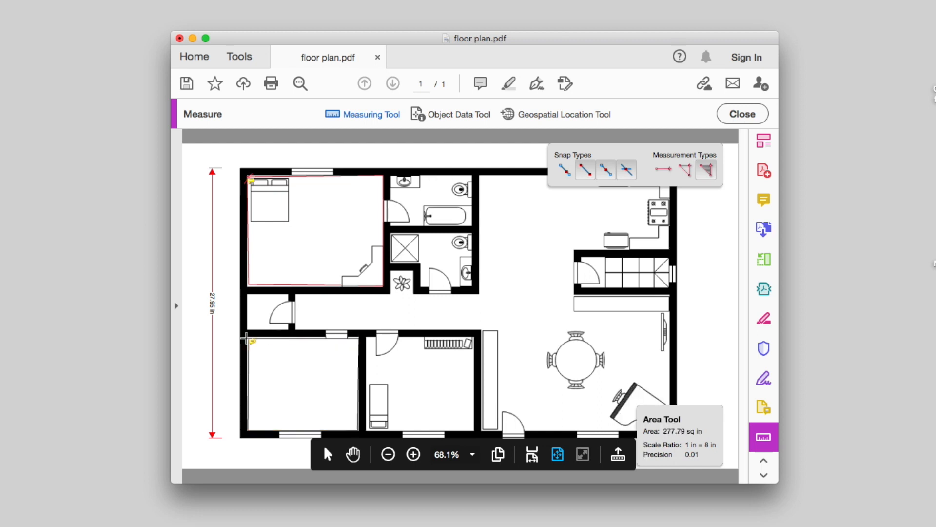
Give the bottom-left bedroom's area outline a blue color and 4 pt thickness
click(298, 386)
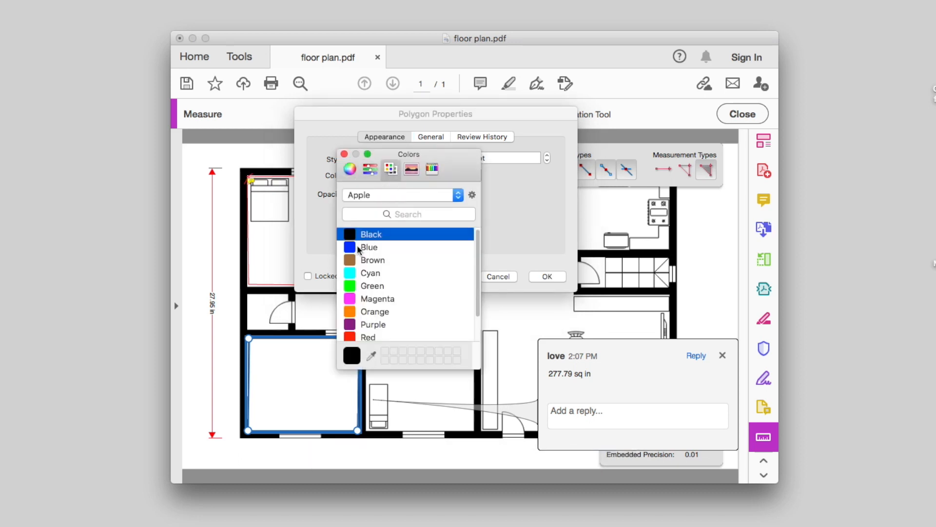
click(369, 247)
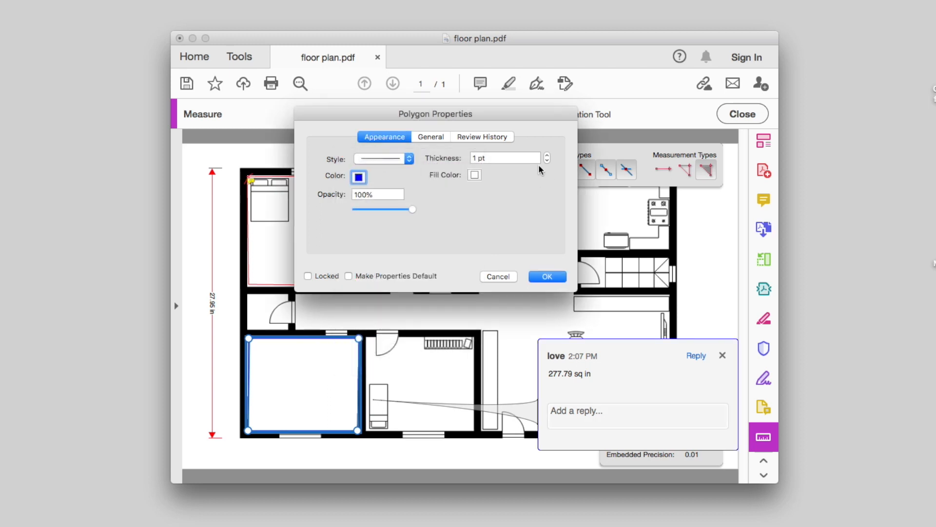
click(546, 155)
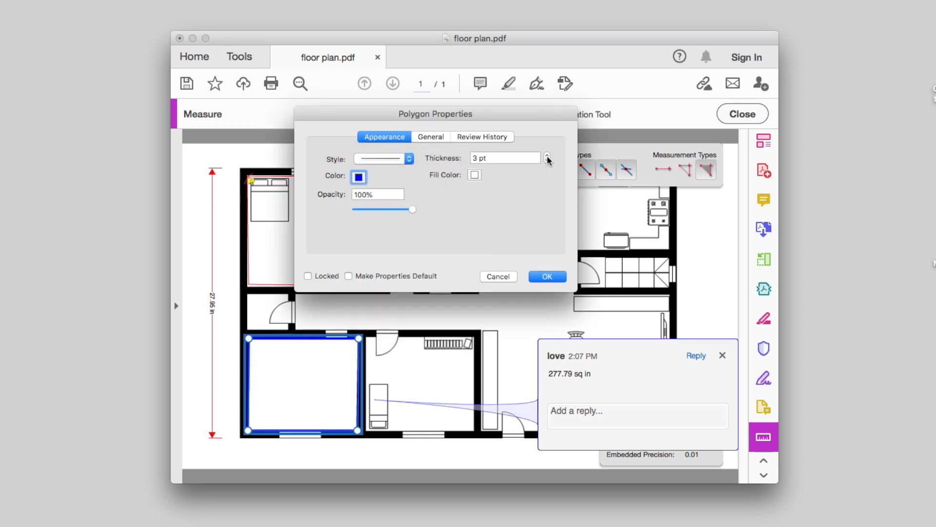
click(546, 154)
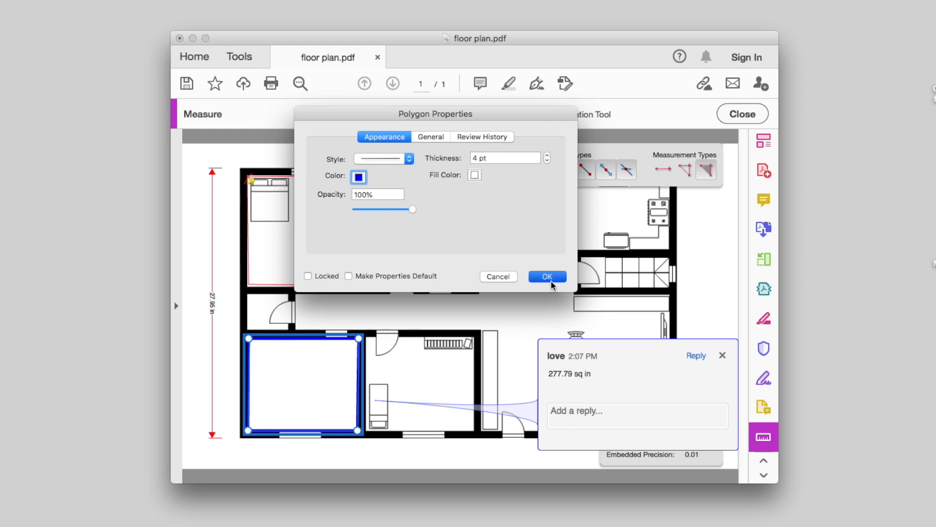
click(545, 276)
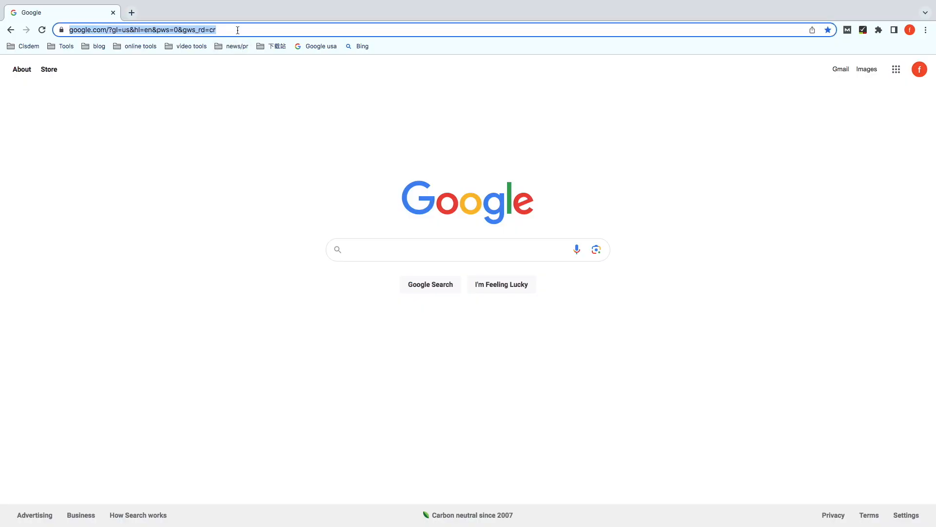
Upload floor plan.pdf to i2pdf.com/measure-pdf
text(https://www.i2pdf.com/measure-pdf)
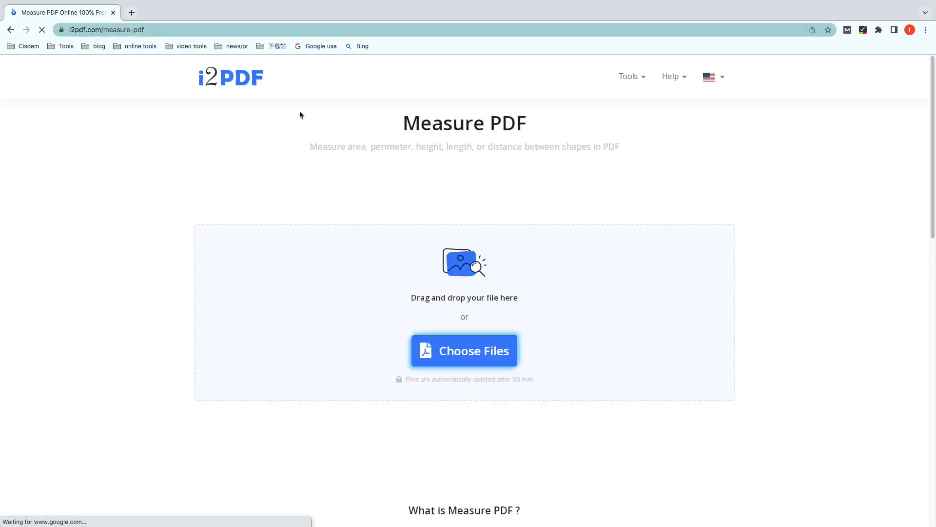
click(464, 351)
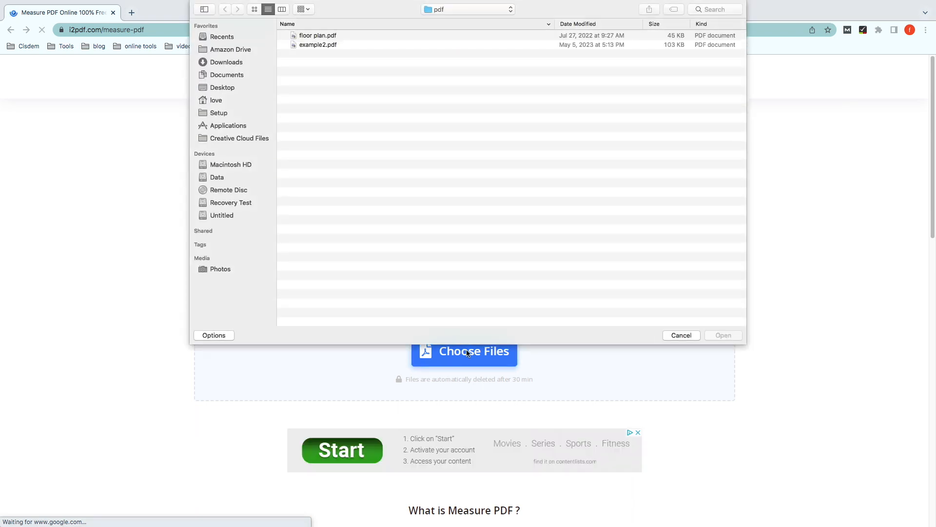
click(317, 35)
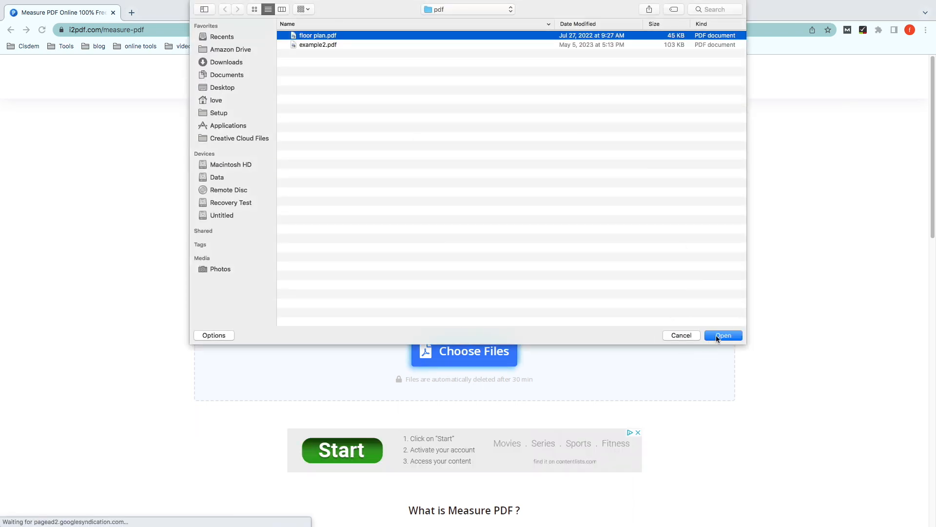
click(722, 335)
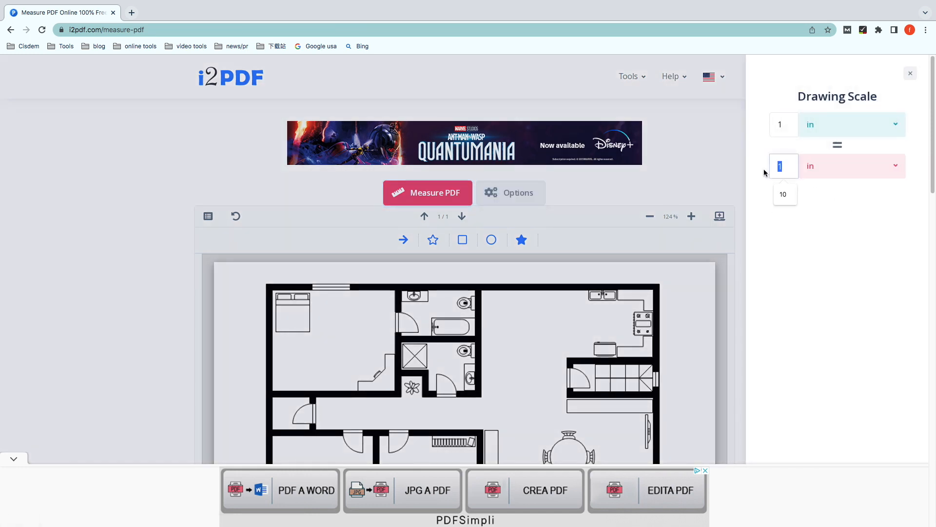
Enter the drawing scale value in i2PDF's Drawing Scale panel
click(910, 73)
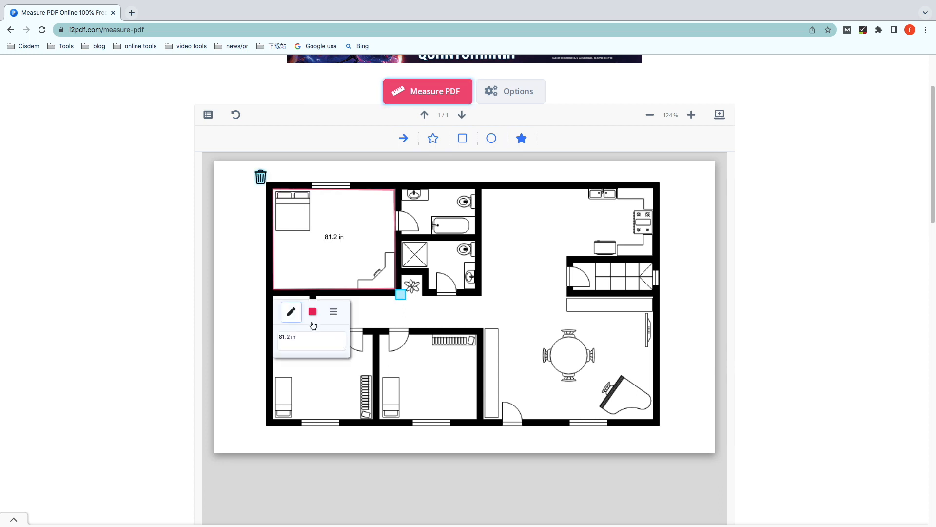
Change the 81.2 in bedroom outline's colour to blue and adjust its opacity
click(311, 311)
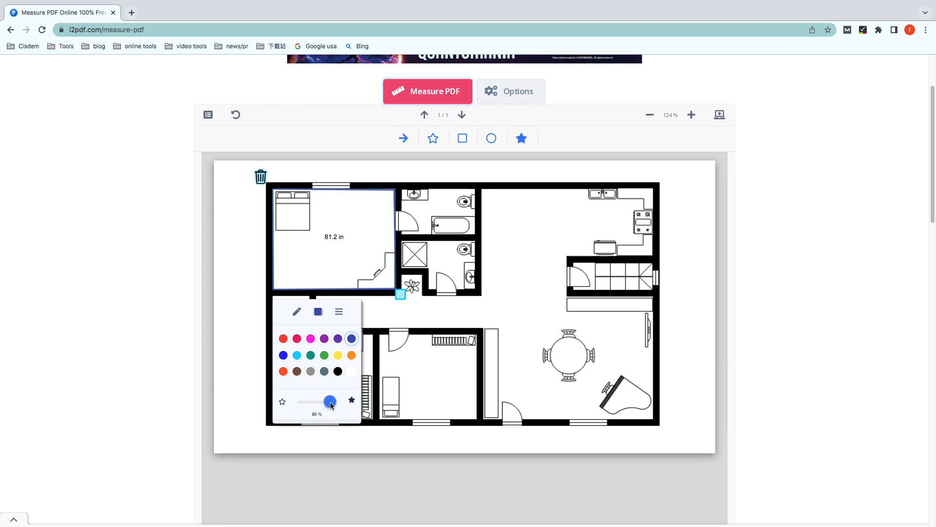
click(461, 138)
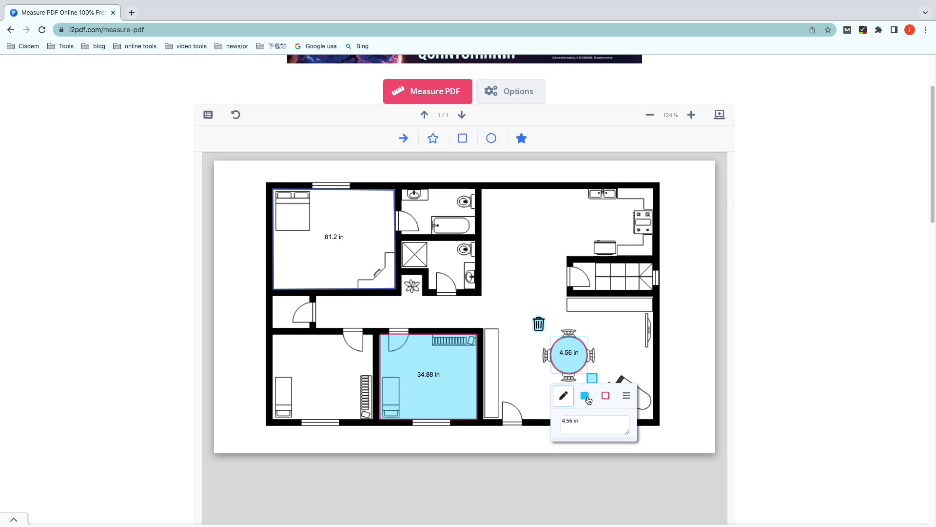
Fill the table measurement circle with pink
click(586, 395)
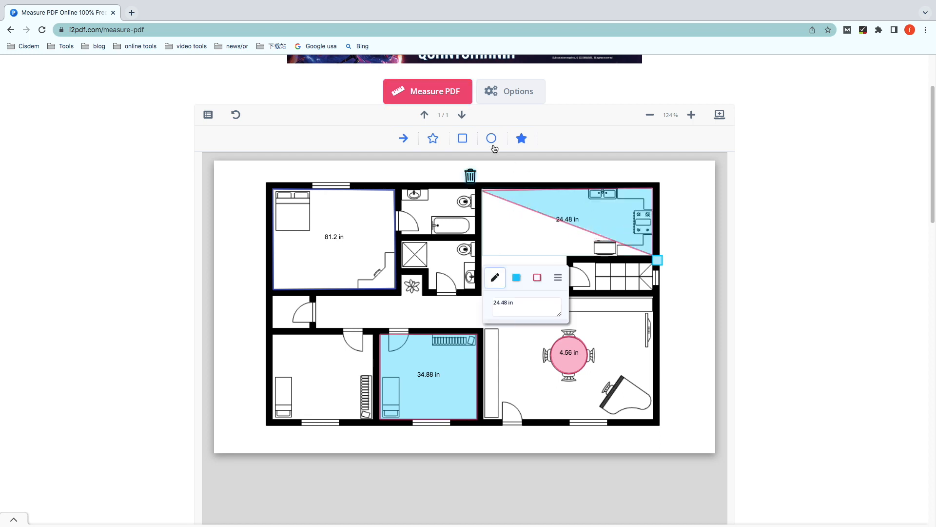
Download the measured floor plan PDF as output (2).pdf
click(428, 91)
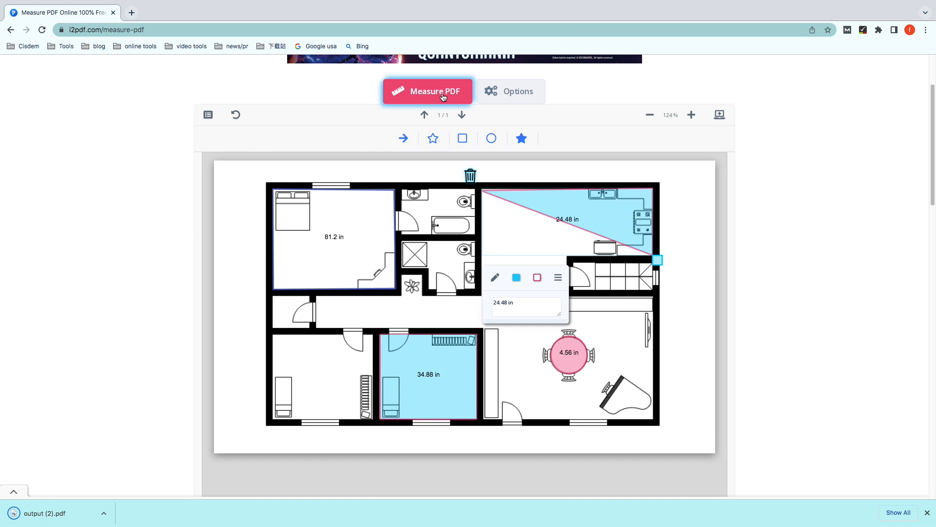